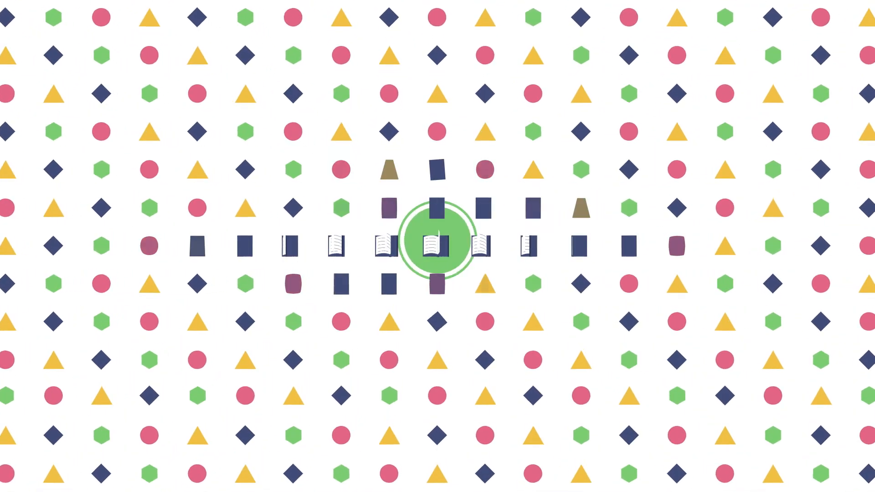
{"action": "left_click", "coordinate": [435, 240]}
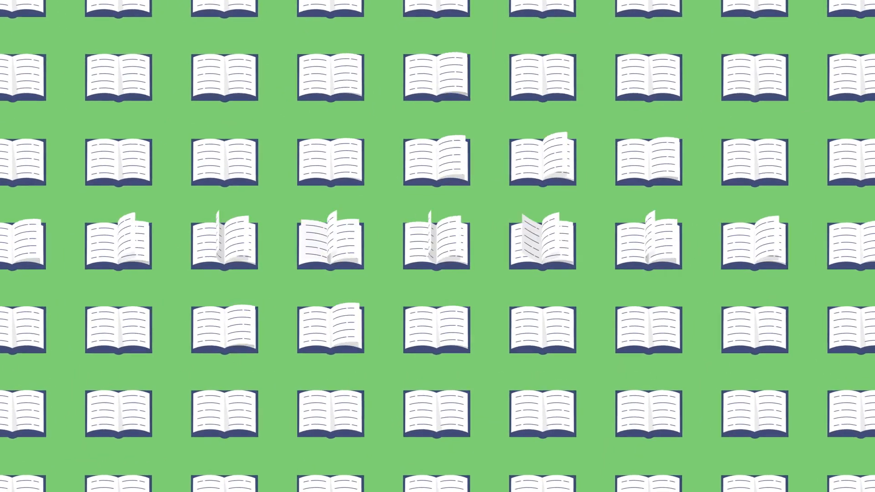